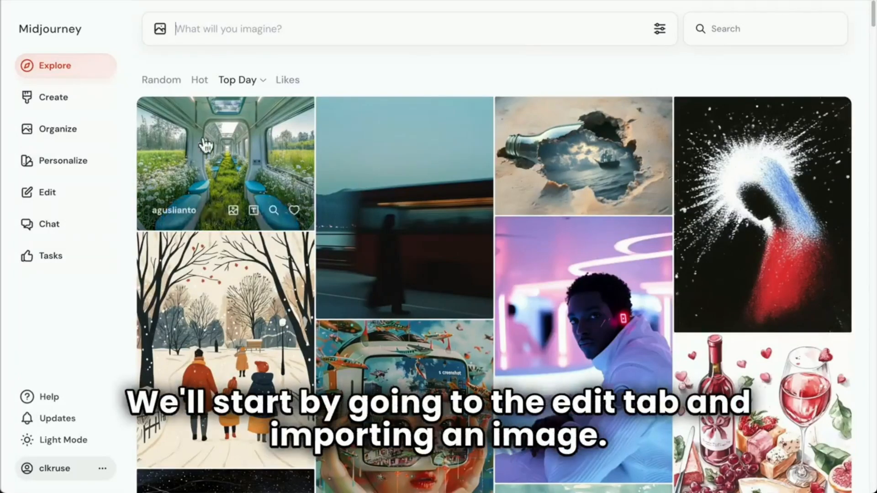
Open the Midjourney Editor from the left sidebar
{"action": "left_click", "coordinate": [38, 192]}
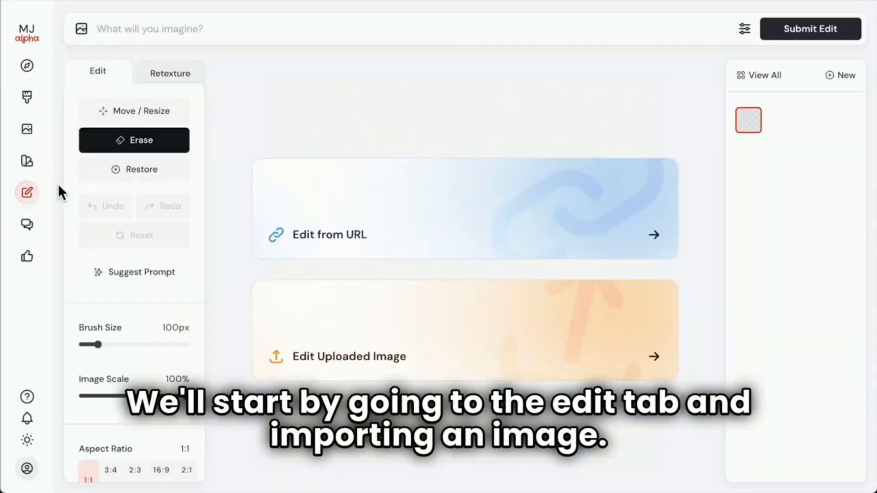
Upload the dog photo and erase the cabinet area just above its head
{"action": "left_click", "coordinate": [348, 356]}
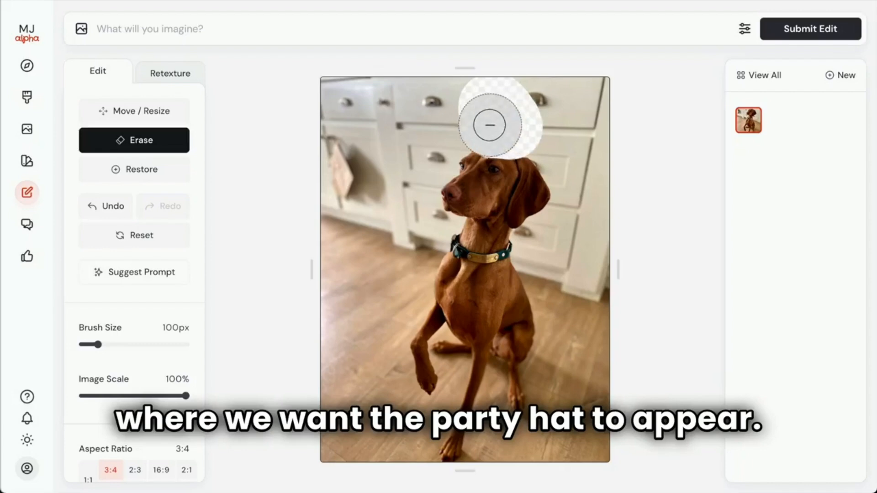
{"action": "left_click_drag", "start_coordinate": [490, 126], "coordinate": [511, 137]}
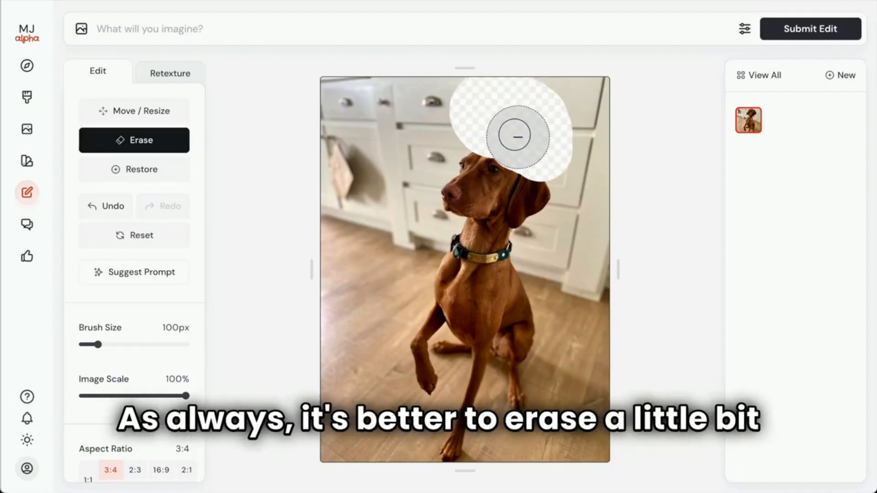
{"action": "mouse_move", "coordinate": [488, 125]}
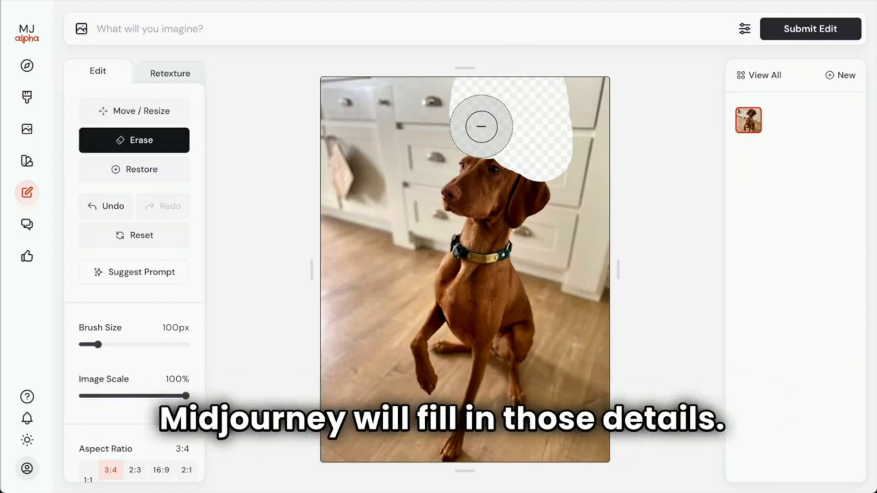
{"action": "mouse_move", "coordinate": [488, 117]}
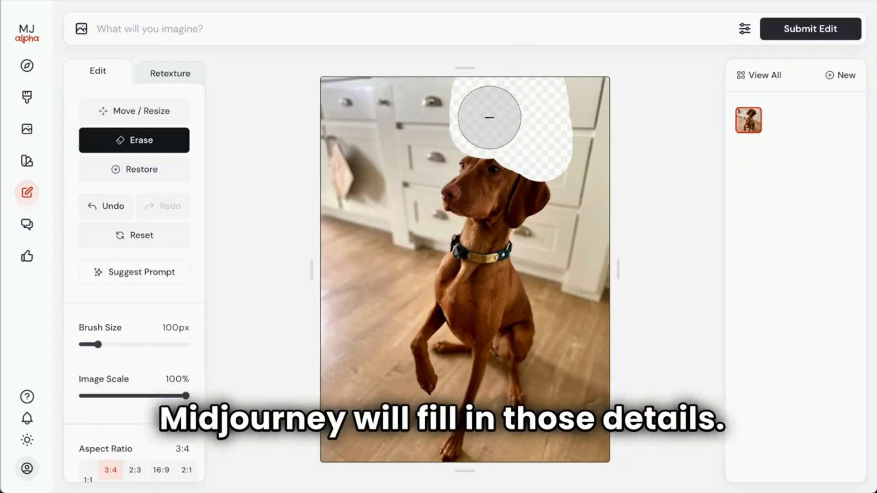
Submit the edit prompt 'A dog wearing a party hat --p' to generate hat variations
{"action": "type", "text": "A dog wearing a"}
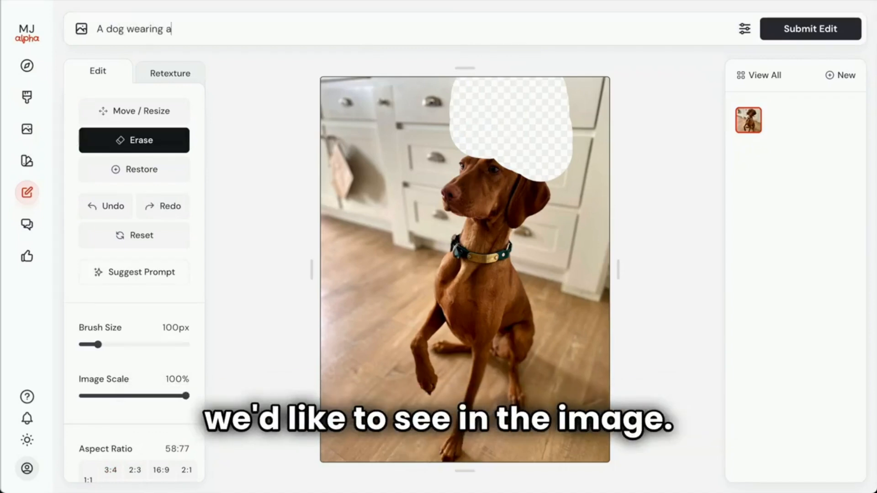
{"action": "type", "text": "party hat"}
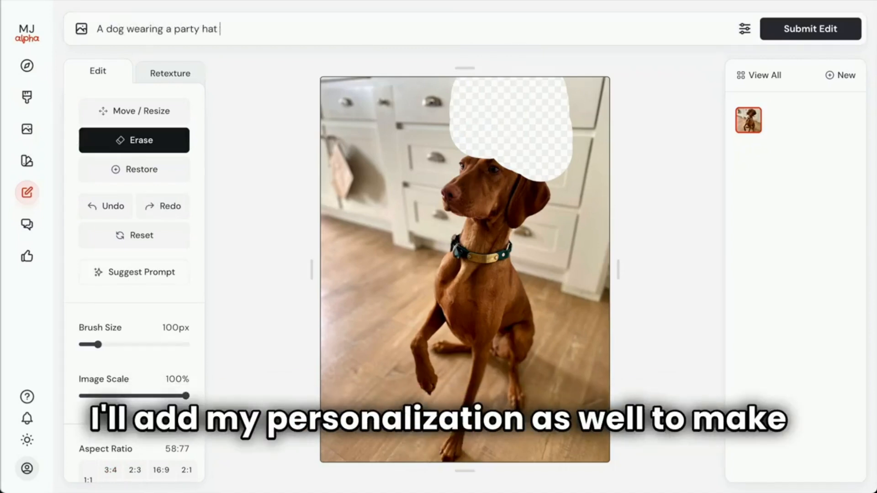
{"action": "type", "text": "--p"}
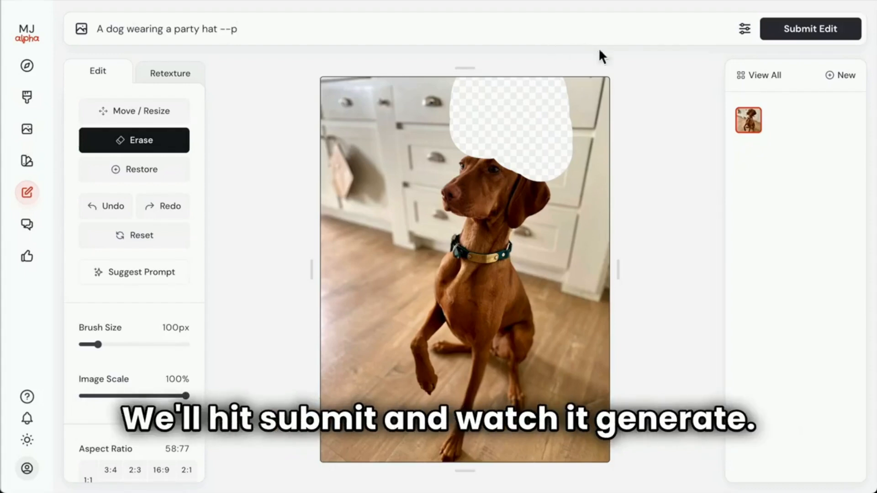
{"action": "left_click", "coordinate": [811, 28]}
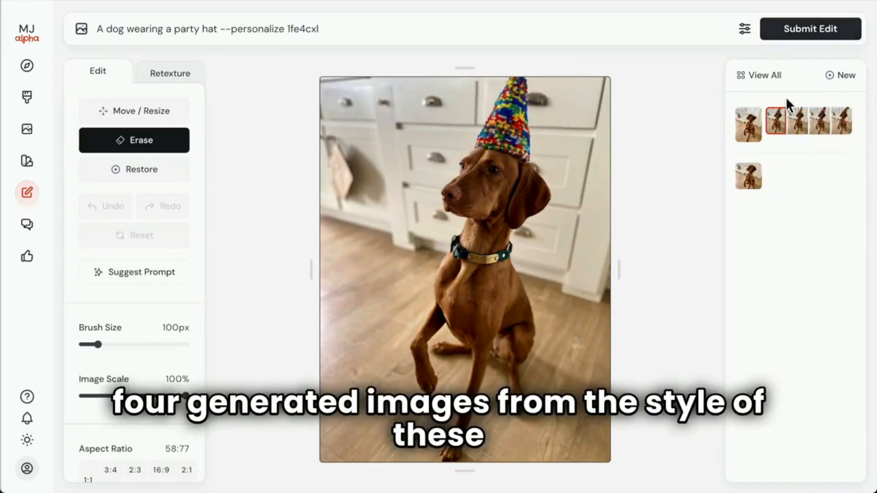
Preview the hat variations and choose the striped knitted hat with a pom-pom
{"action": "left_click", "coordinate": [820, 123]}
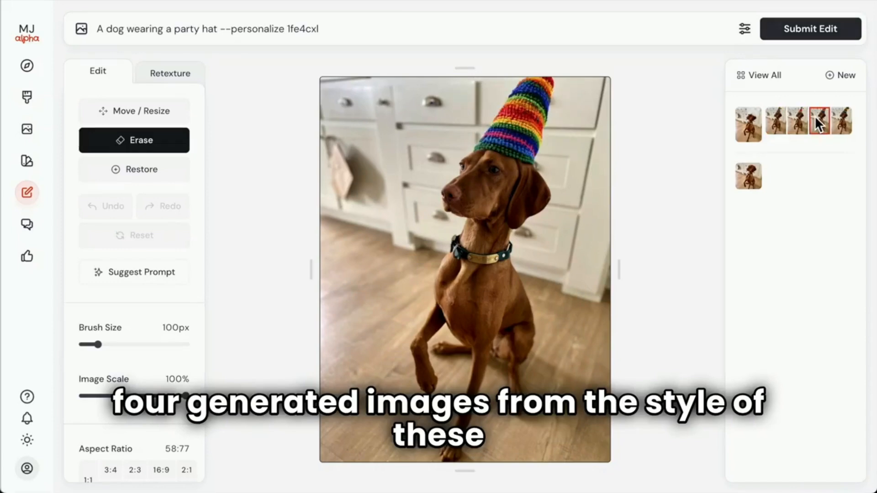
{"action": "left_click", "coordinate": [842, 121]}
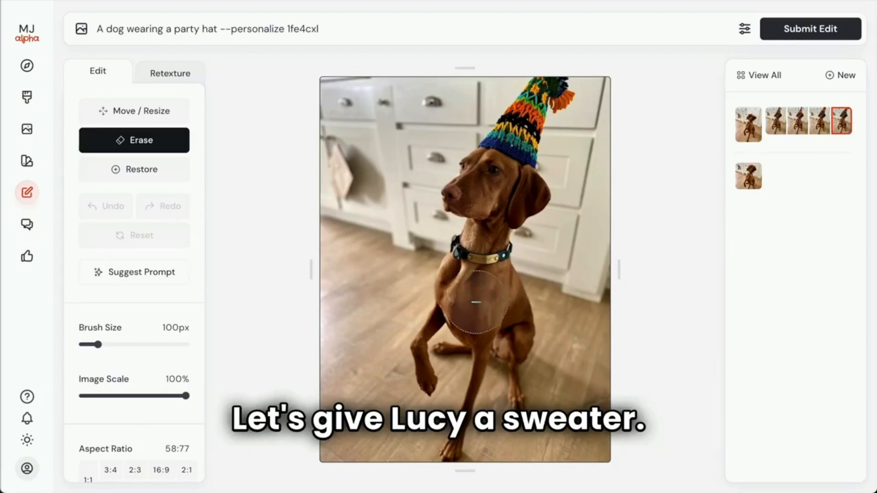
Erase the dog's chest and submit 'A dog wearing a colorful sweater' for new variations
{"action": "left_click_drag", "start_coordinate": [487, 302], "coordinate": [509, 299]}
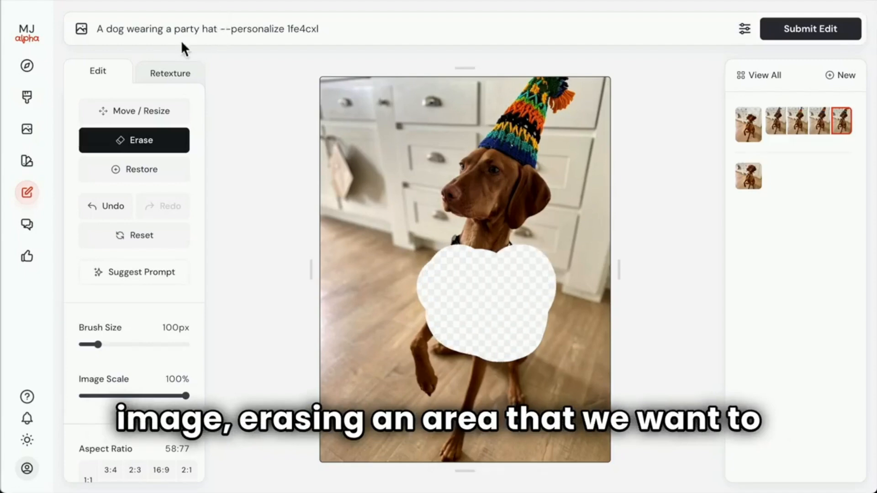
{"action": "double_click", "coordinate": [195, 30]}
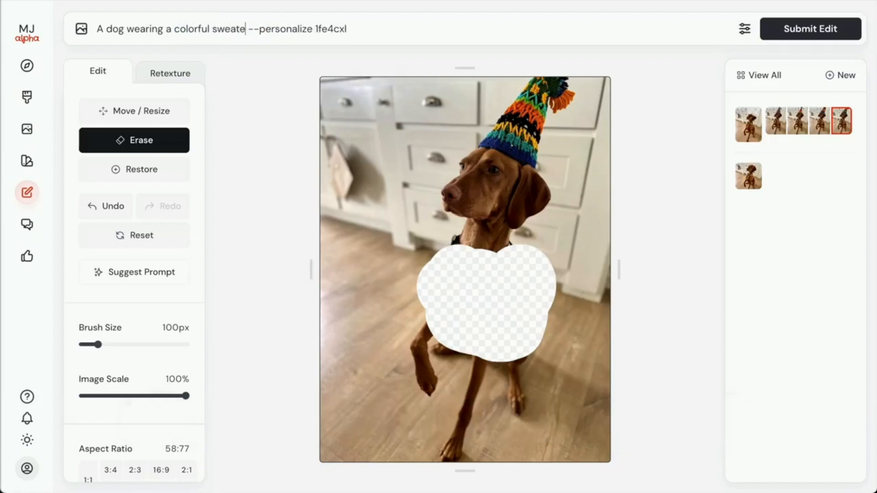
{"action": "left_click", "coordinate": [810, 28]}
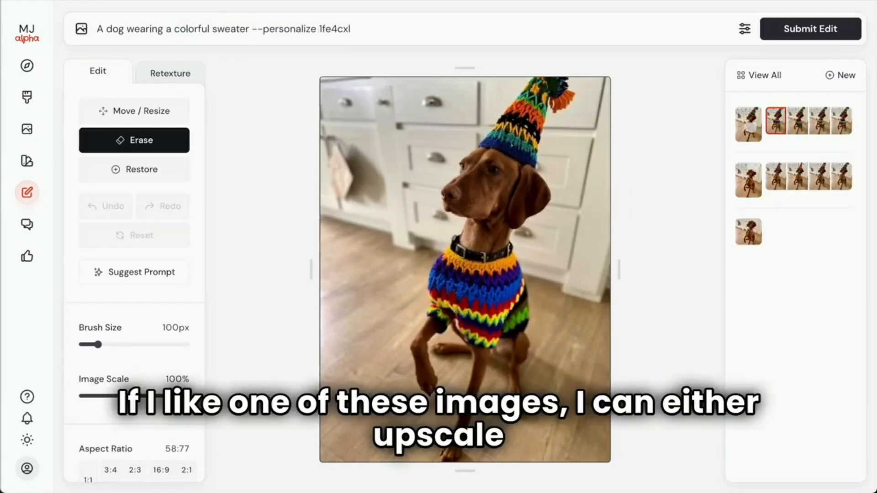
Review the Export options, then start a new edit session for another photo
{"action": "scroll", "scroll_direction": "down", "scroll_amount": 3}
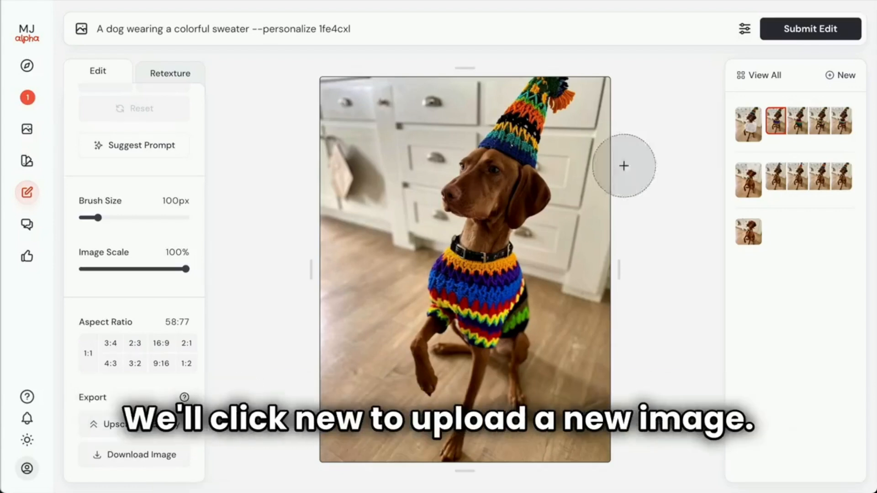
{"action": "left_click", "coordinate": [841, 75]}
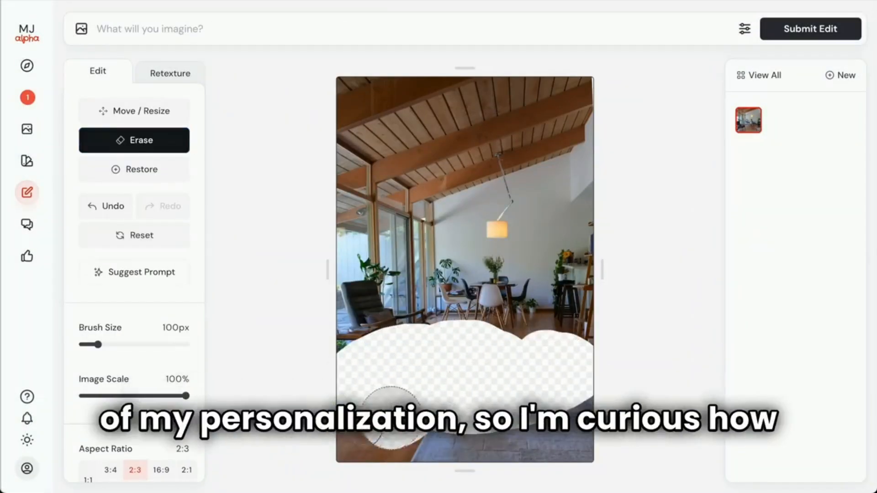
Erase the living room's foreground and begin the prompt 'A m'
{"action": "left_click_drag", "start_coordinate": [391, 413], "coordinate": [535, 350]}
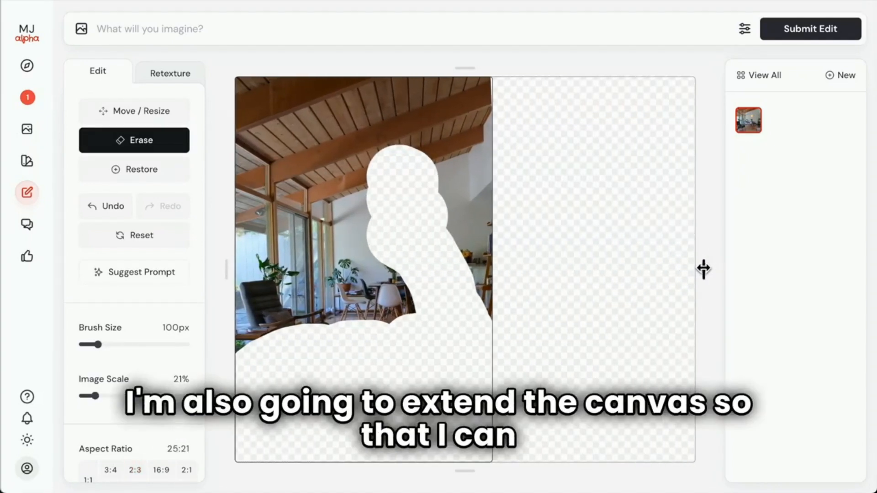
{"action": "type", "text": "A m"}
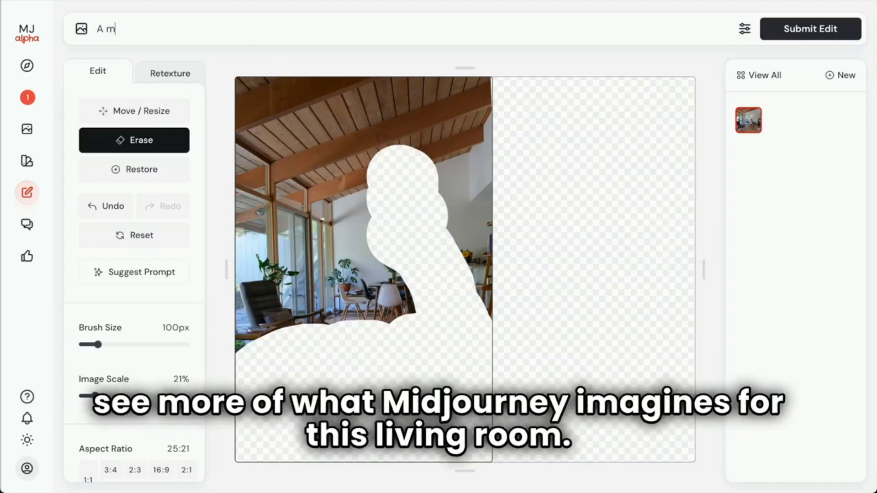
Submit 'A midcentury modern home --p' to fill the erased and widened living room
{"action": "left_click", "coordinate": [807, 29]}
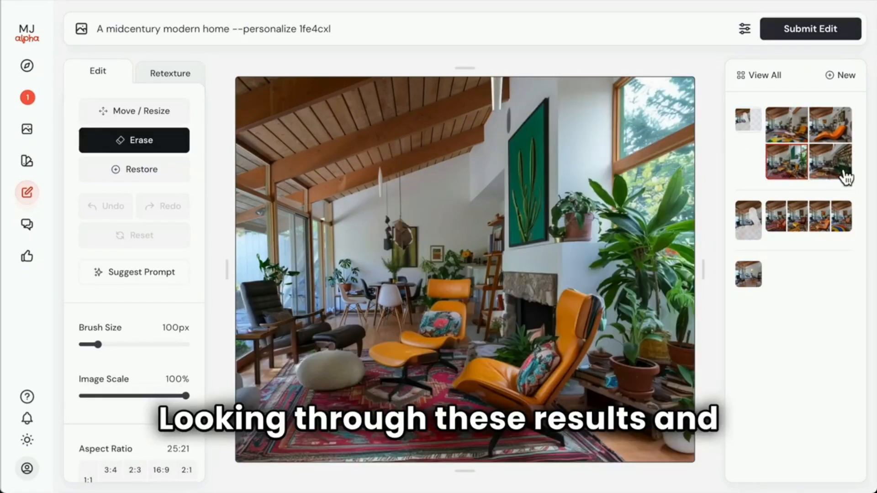
Choose the bookshelf and green sofa variation and switch to Retexture mode
{"action": "left_click", "coordinate": [831, 165]}
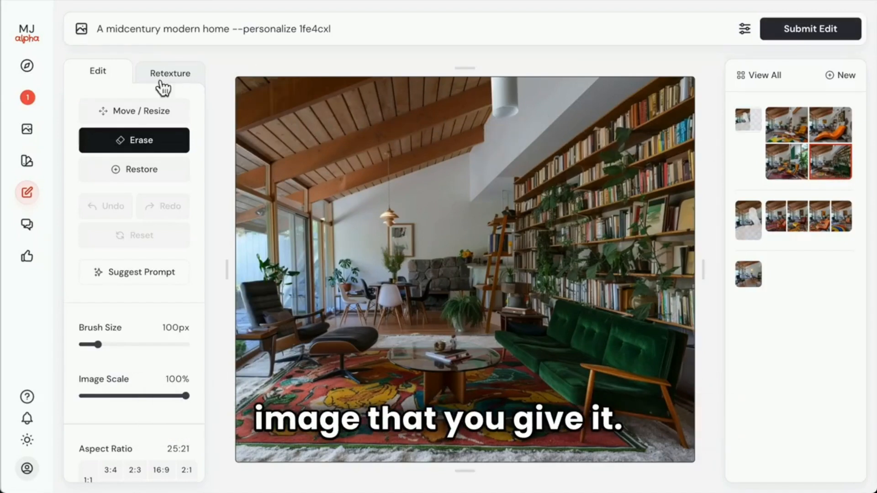
{"action": "left_click", "coordinate": [170, 73]}
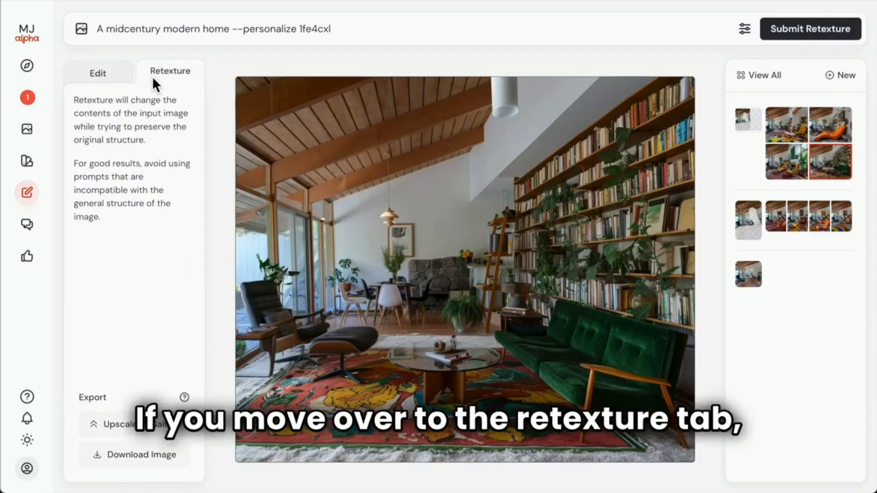